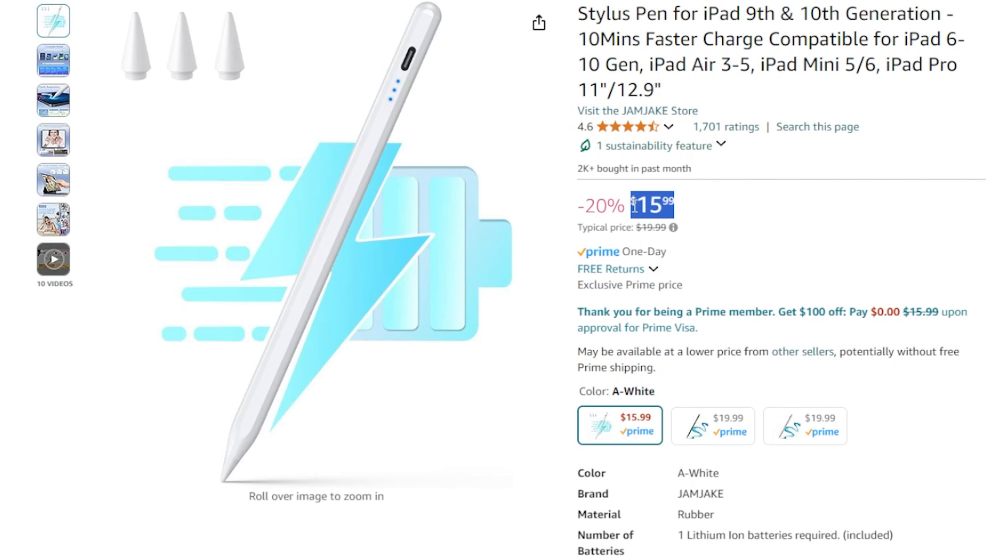
Scroll the Software Update page confirming iPadOS 17.5.1 is up to date.
scroll("down", 3)
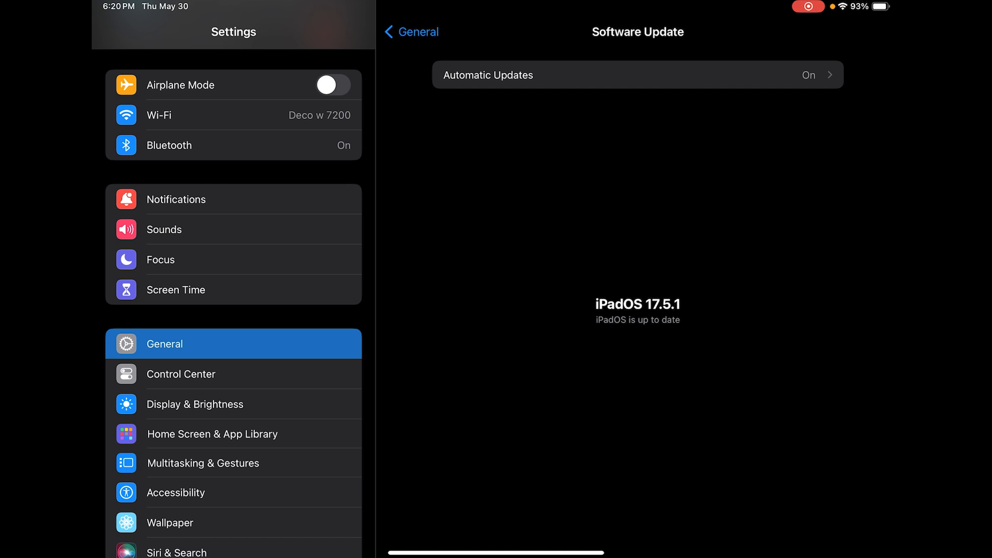
Toggle Only Draw with Apple Pencil on, then back off, leaving Scribble enabled.
scroll("down", 3)
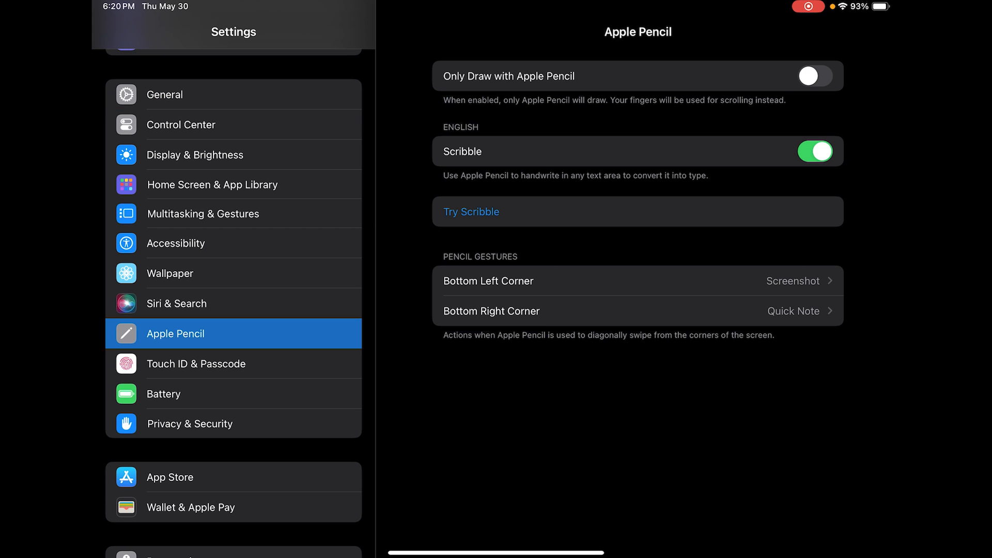
left_click(816, 76)
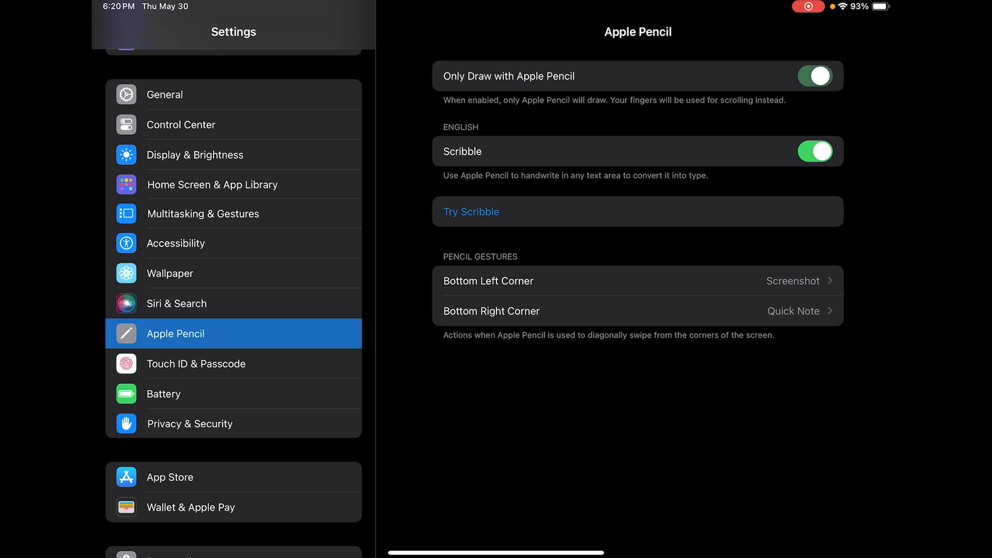
left_click(817, 76)
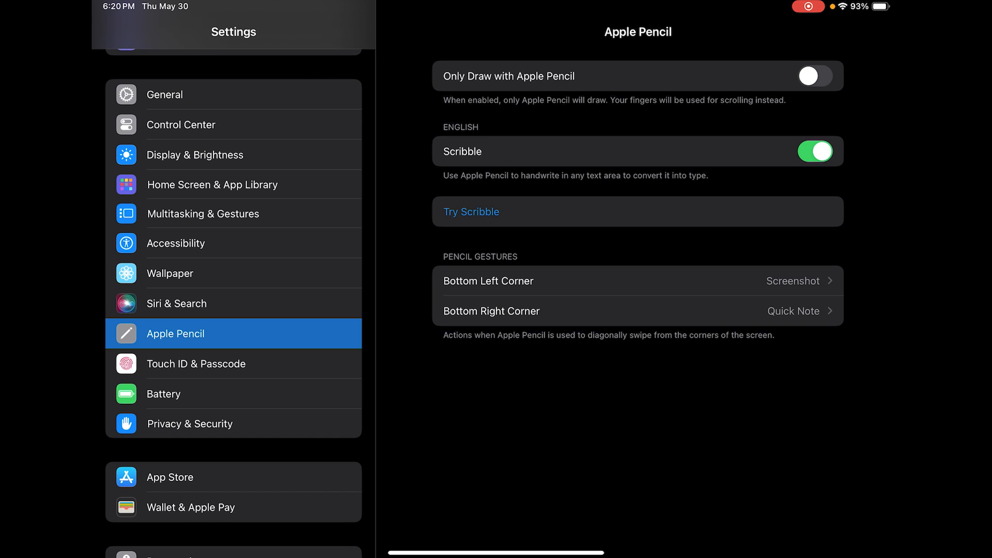
scroll("down", 3)
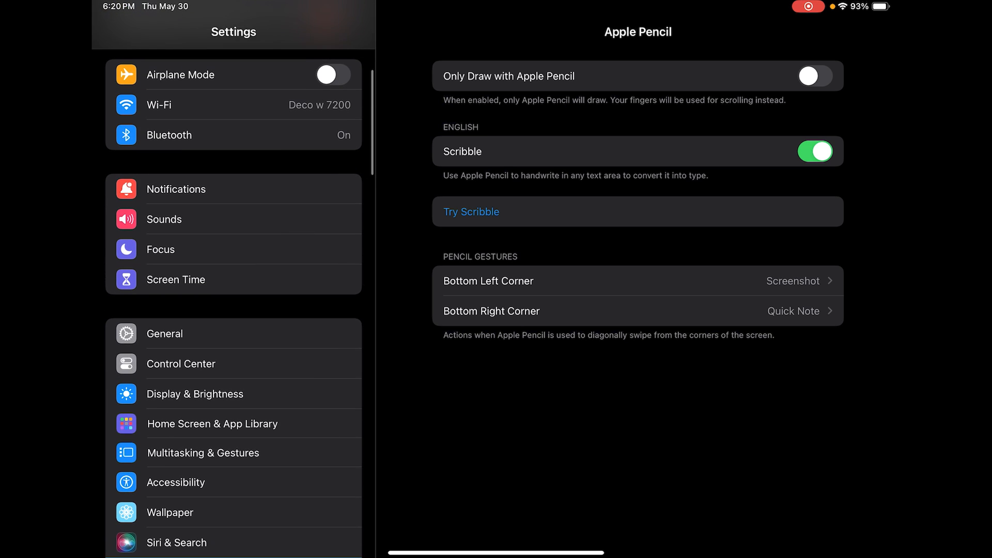